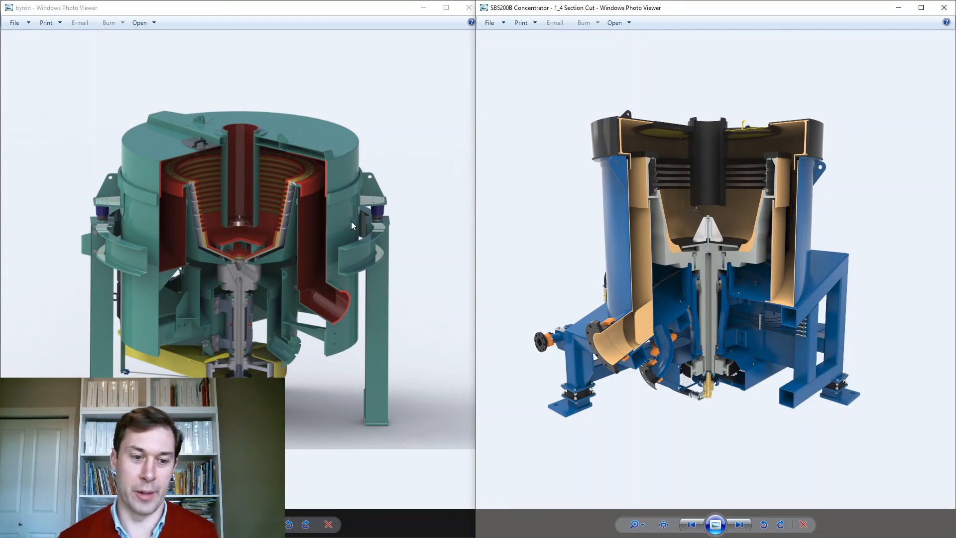
mouse_move(381, 196)
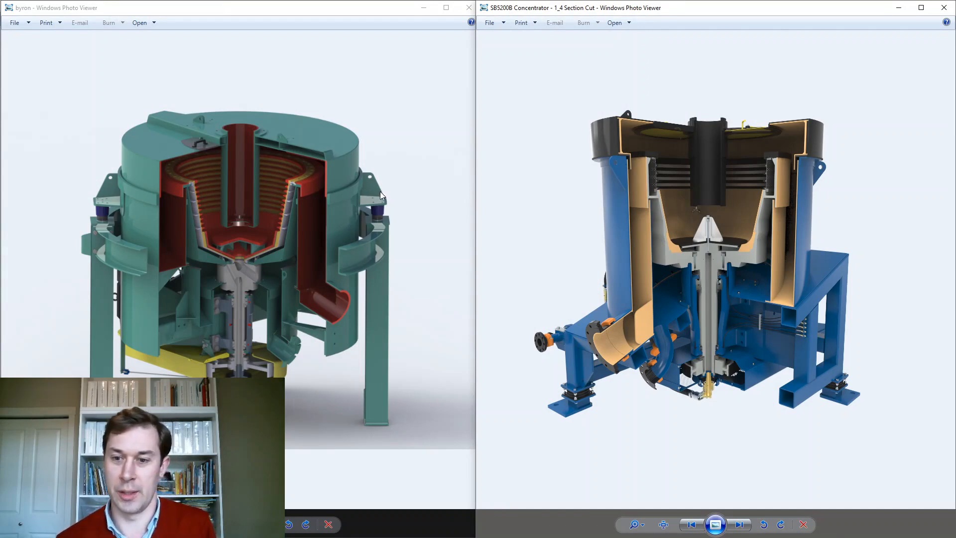
mouse_move(114, 211)
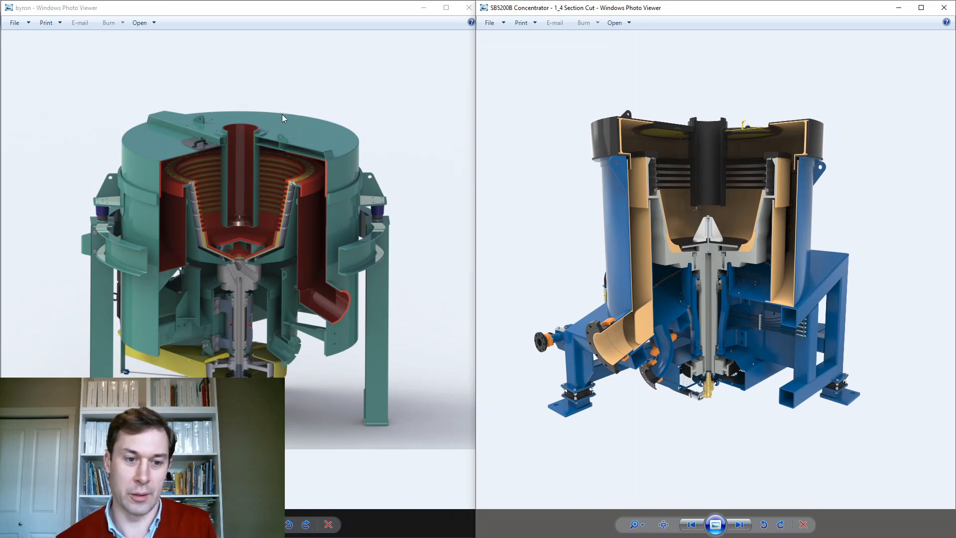
mouse_move(812, 204)
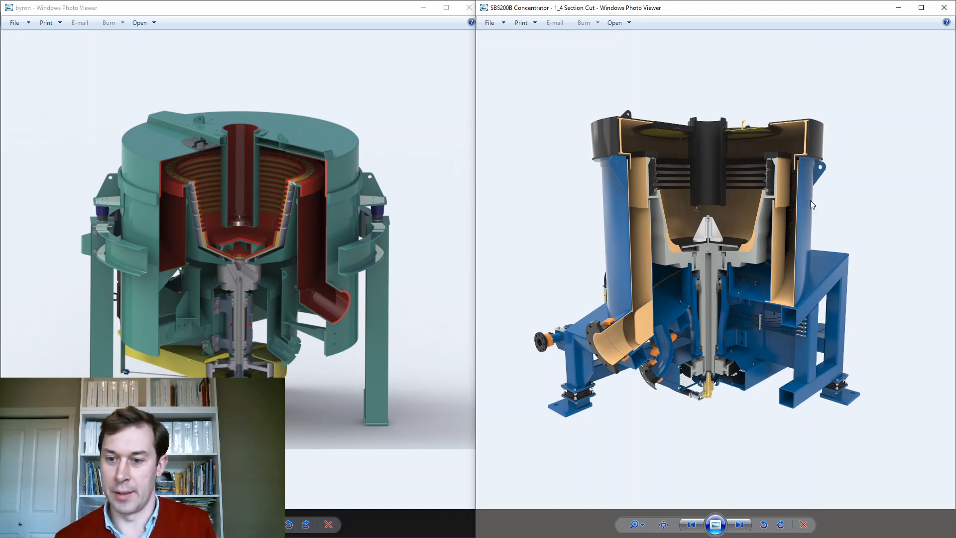
mouse_move(580, 172)
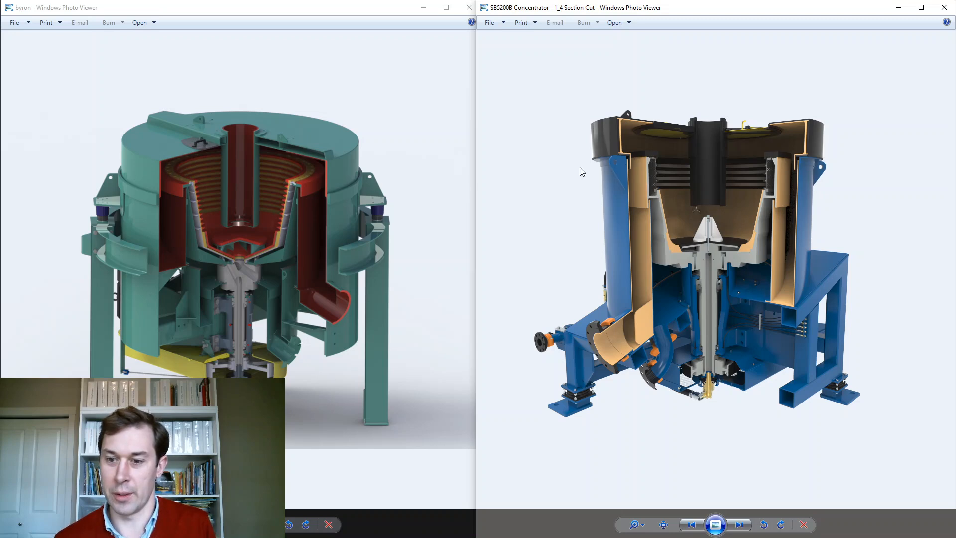
mouse_move(295, 188)
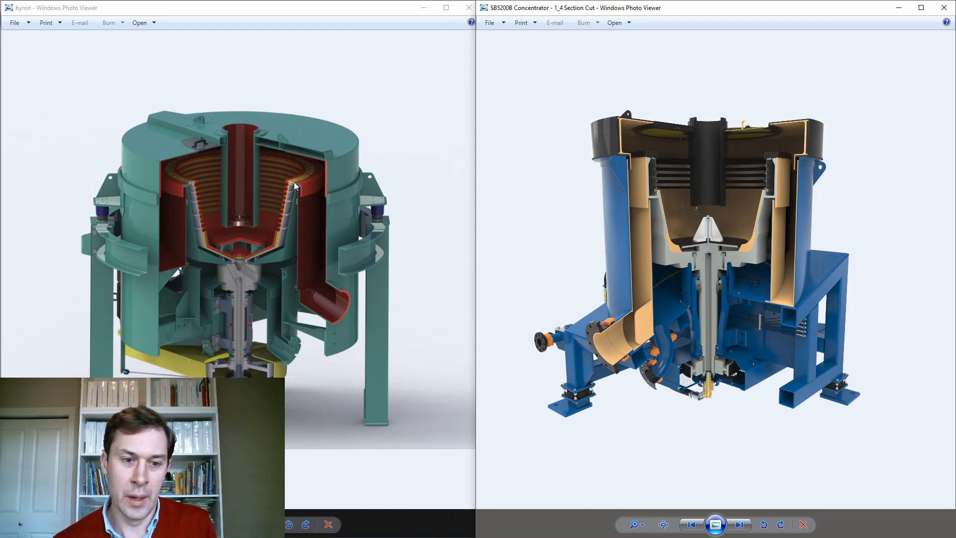
mouse_move(295, 177)
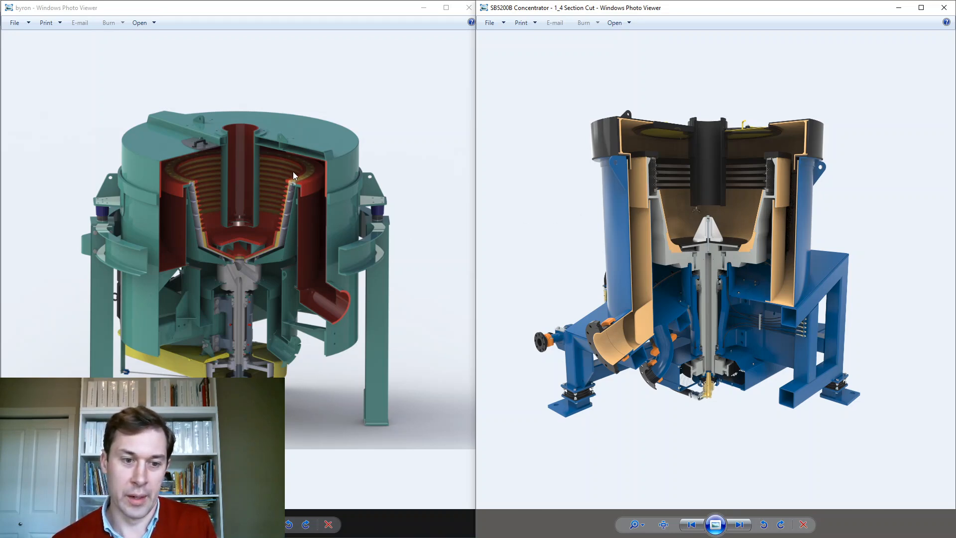
mouse_move(288, 186)
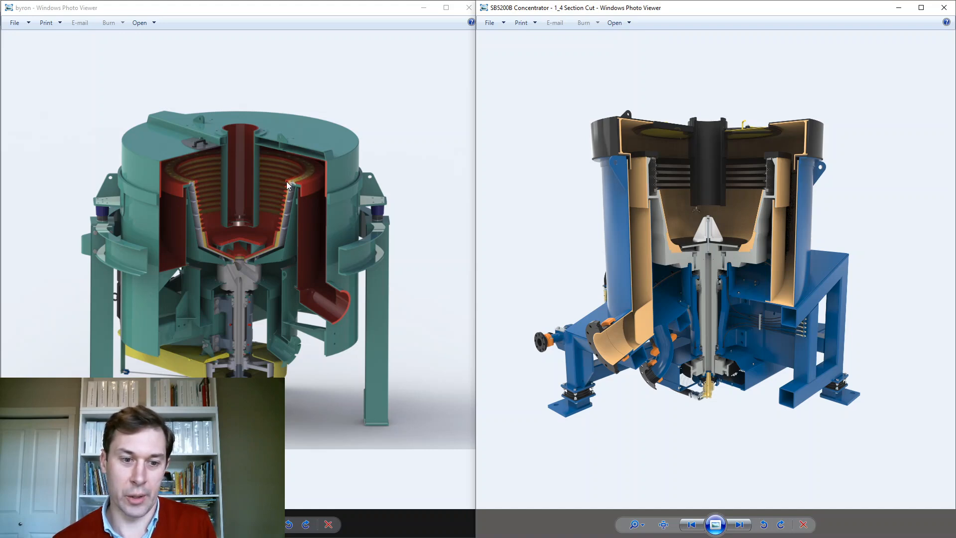
mouse_move(274, 255)
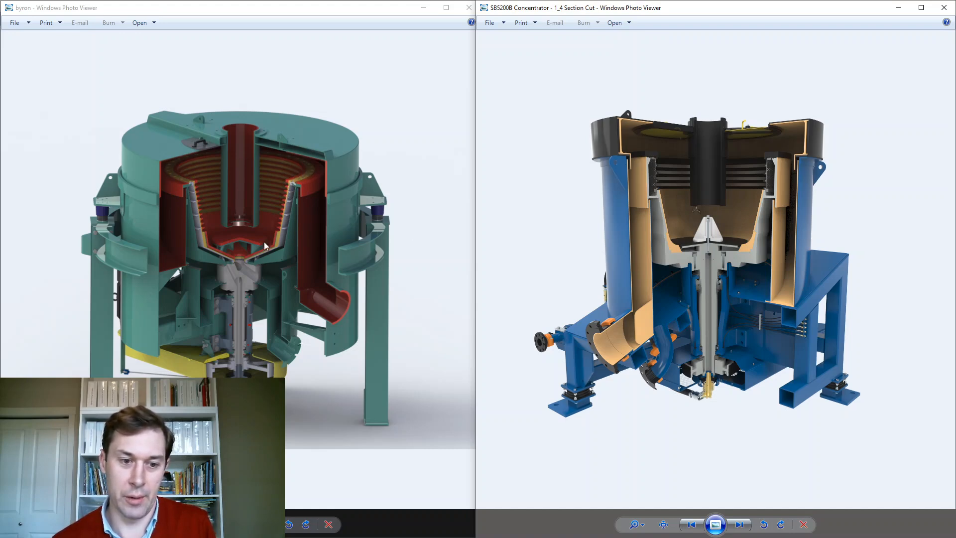
mouse_move(231, 172)
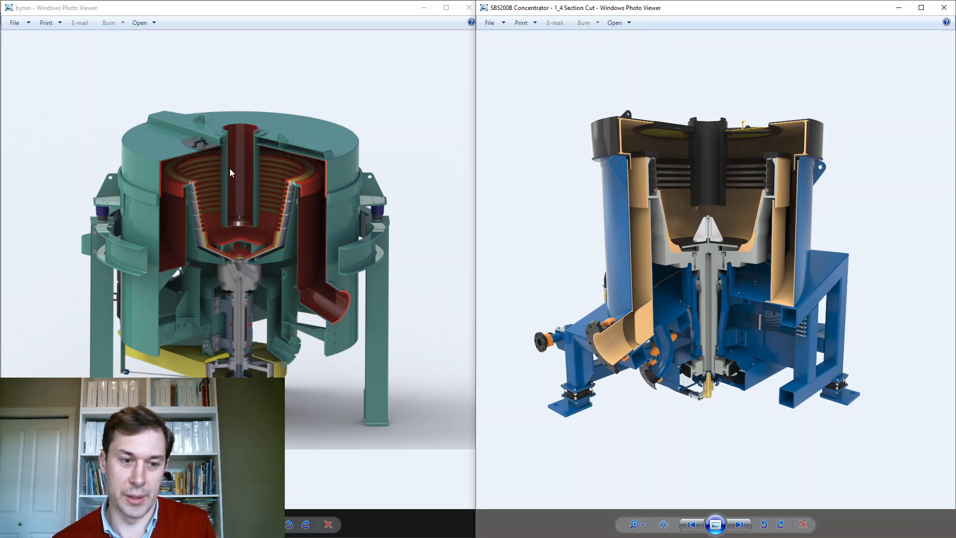
mouse_move(654, 223)
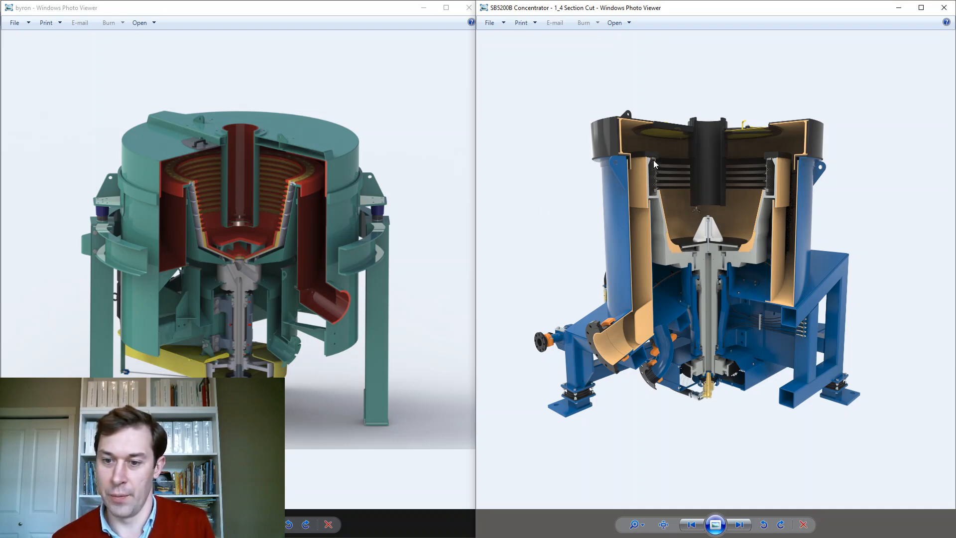
mouse_move(656, 168)
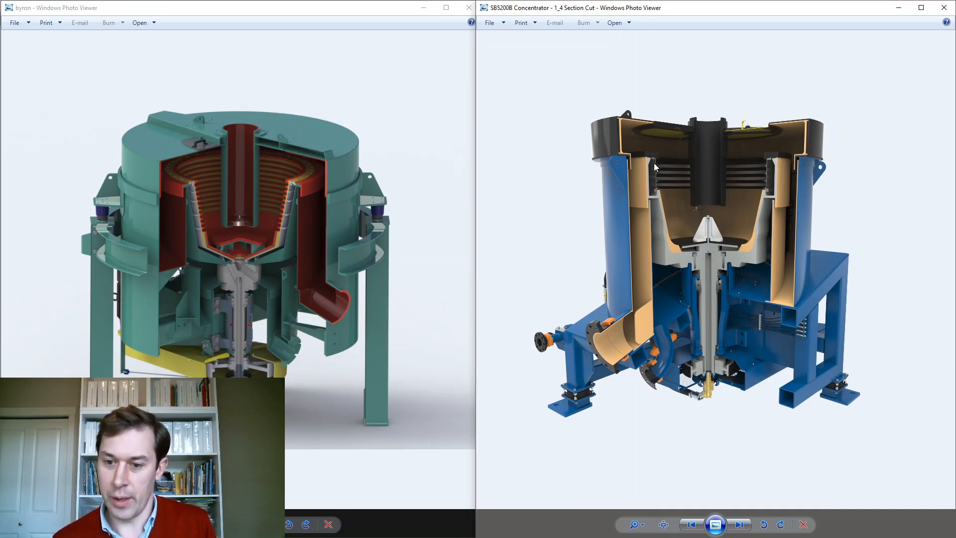
mouse_move(292, 184)
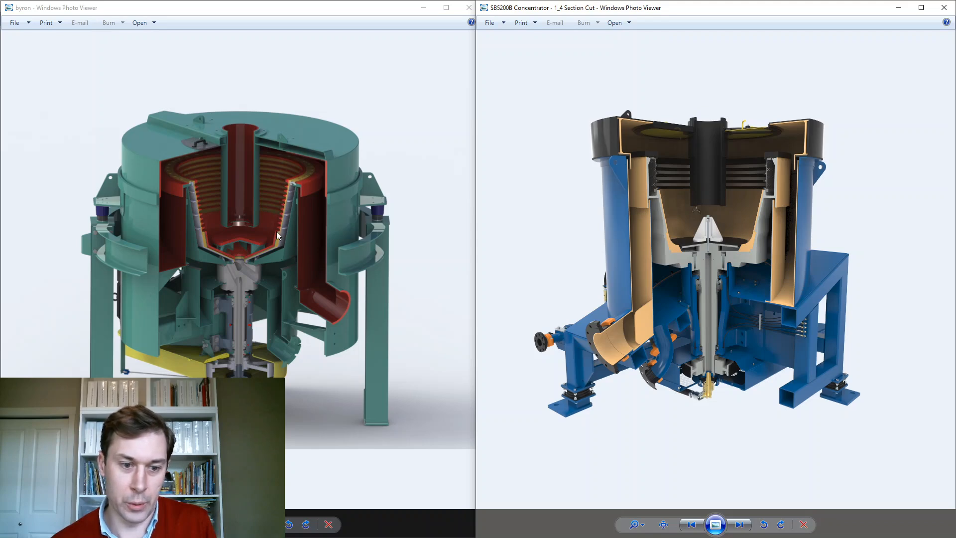
mouse_move(280, 225)
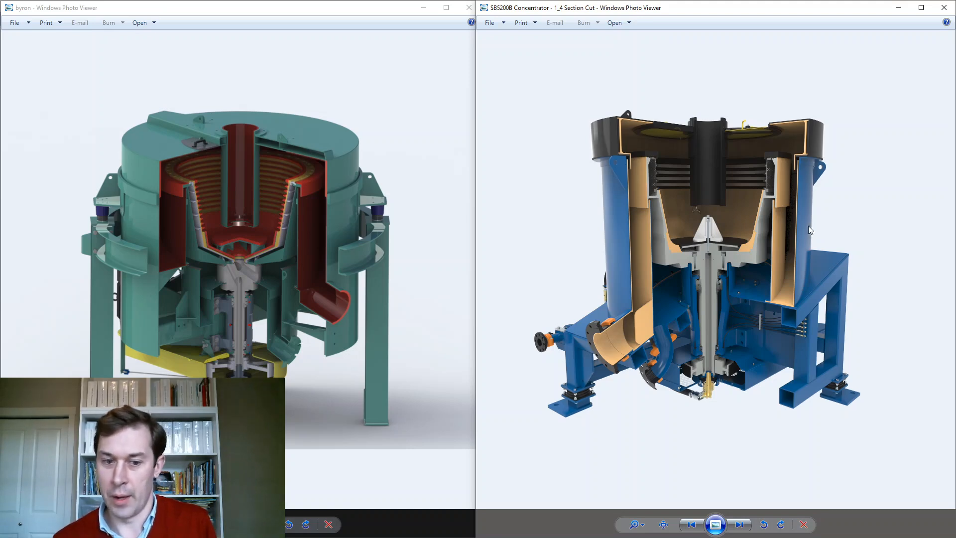
mouse_move(656, 172)
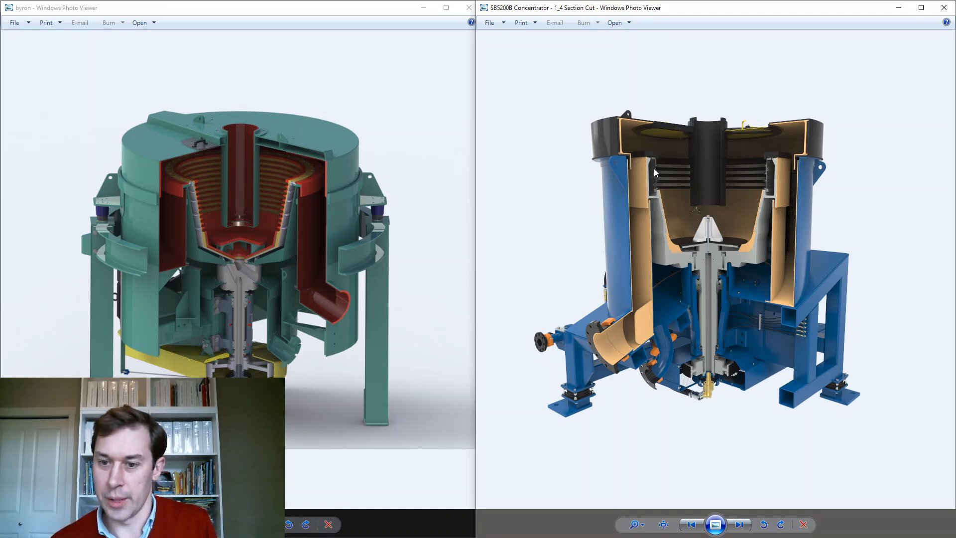
mouse_move(656, 161)
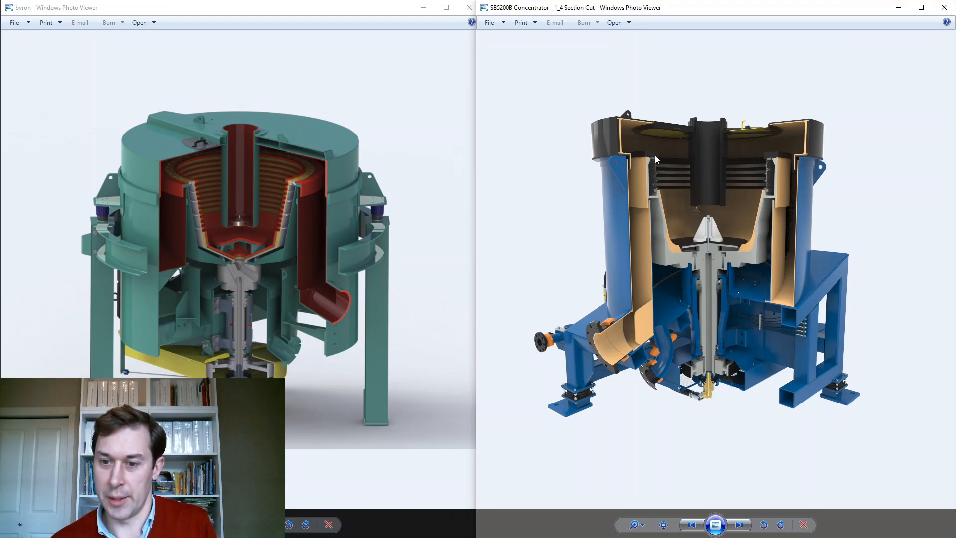
mouse_move(669, 230)
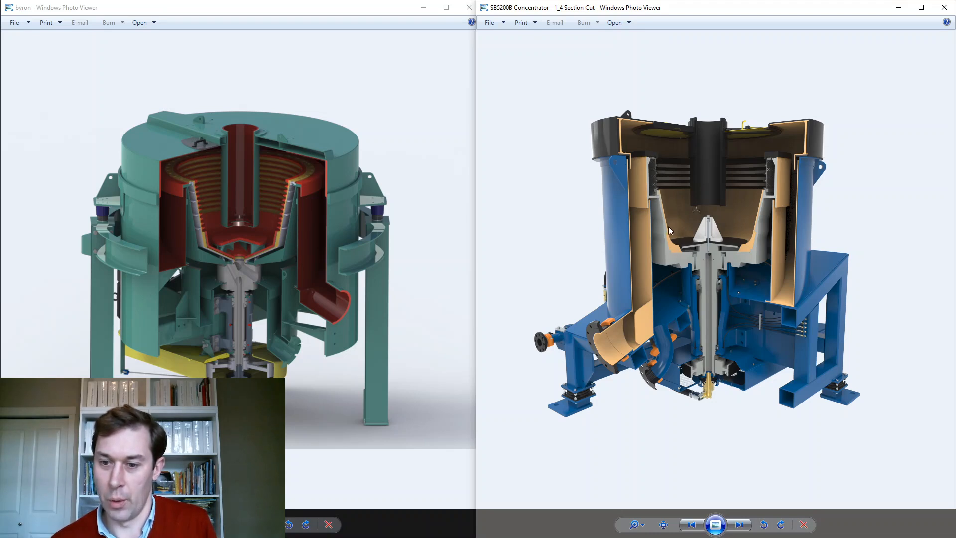
mouse_move(606, 213)
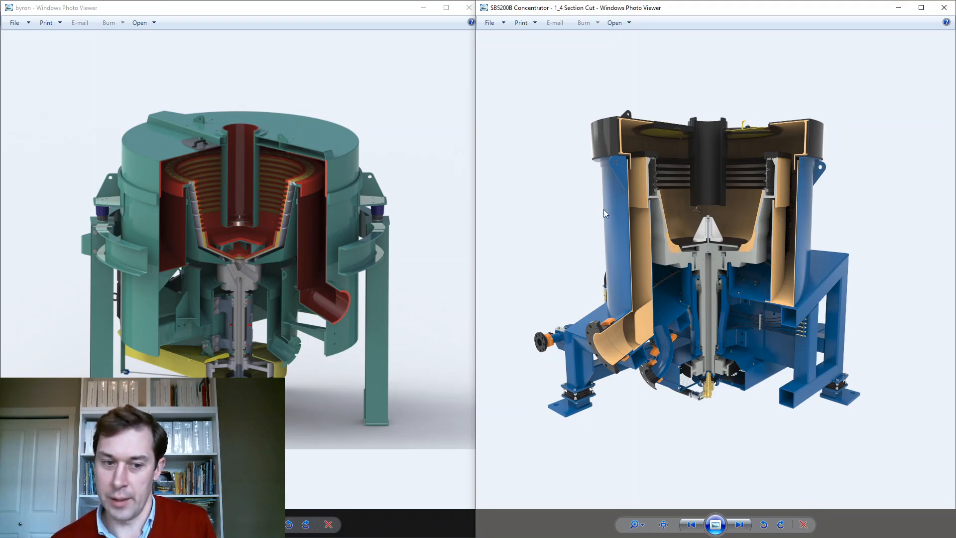
mouse_move(282, 215)
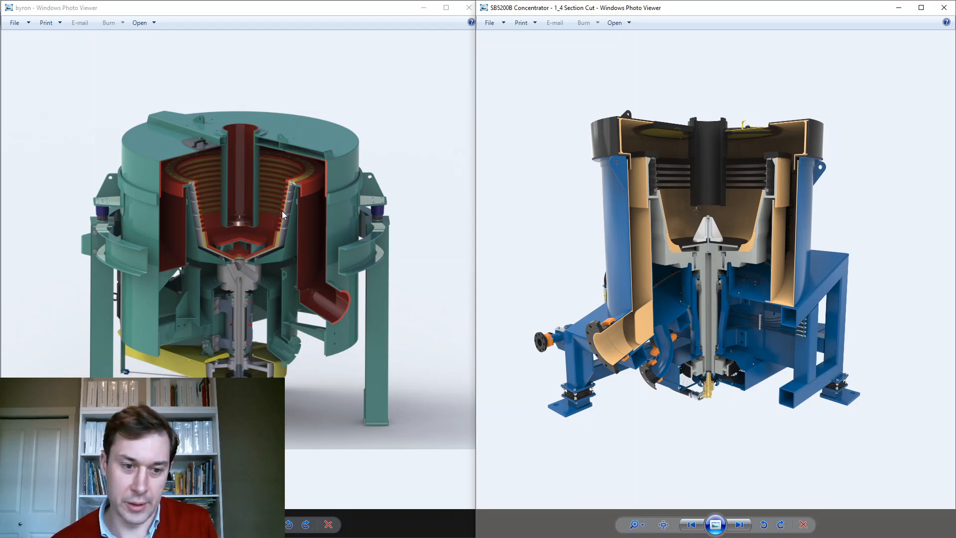
mouse_move(671, 273)
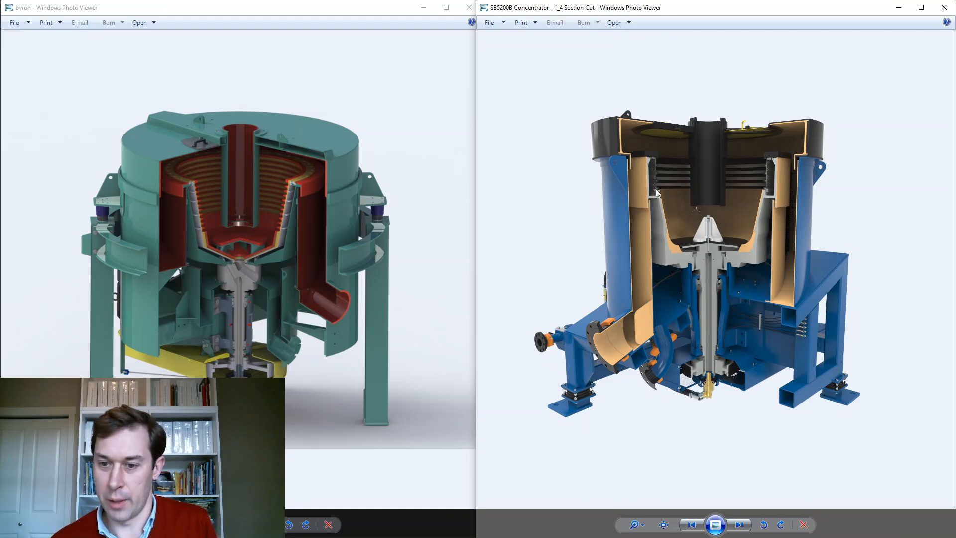
mouse_move(676, 257)
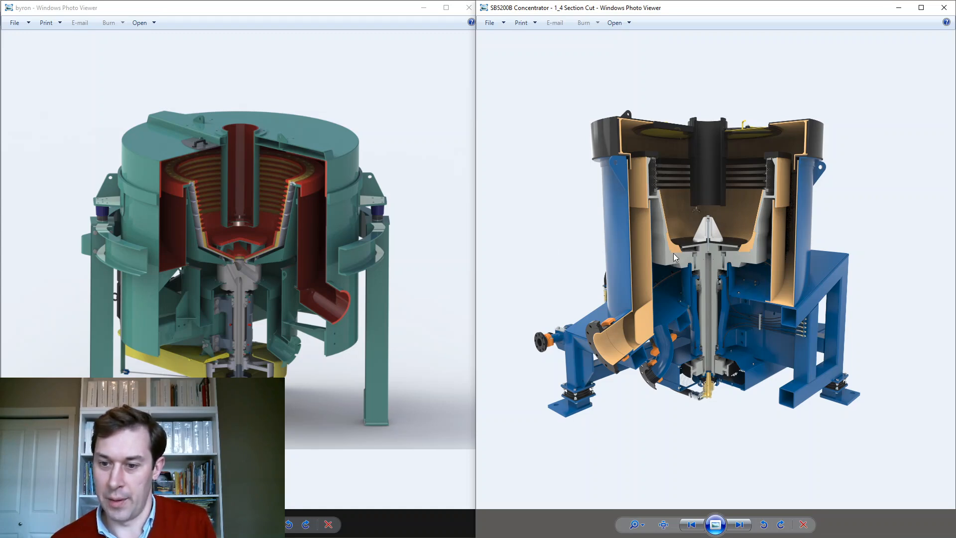
mouse_move(659, 200)
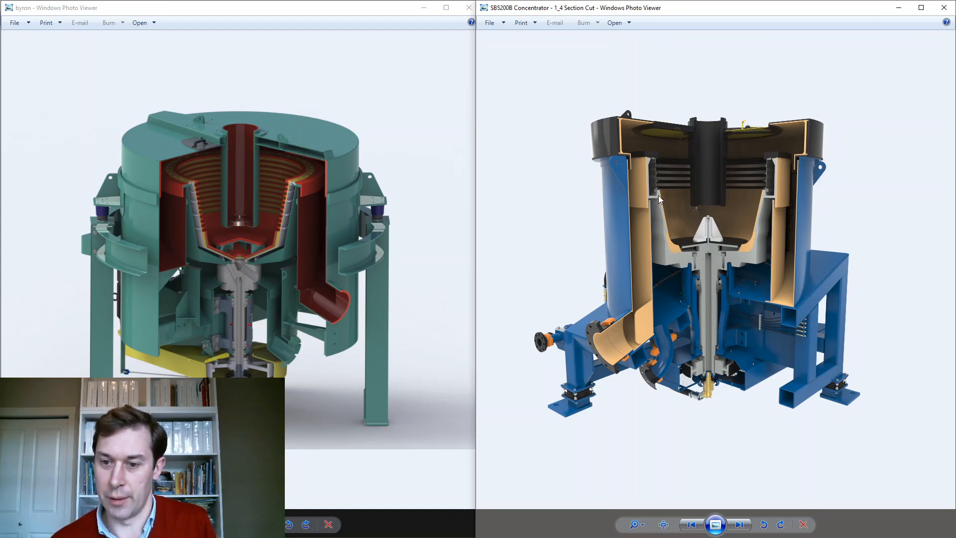
mouse_move(652, 227)
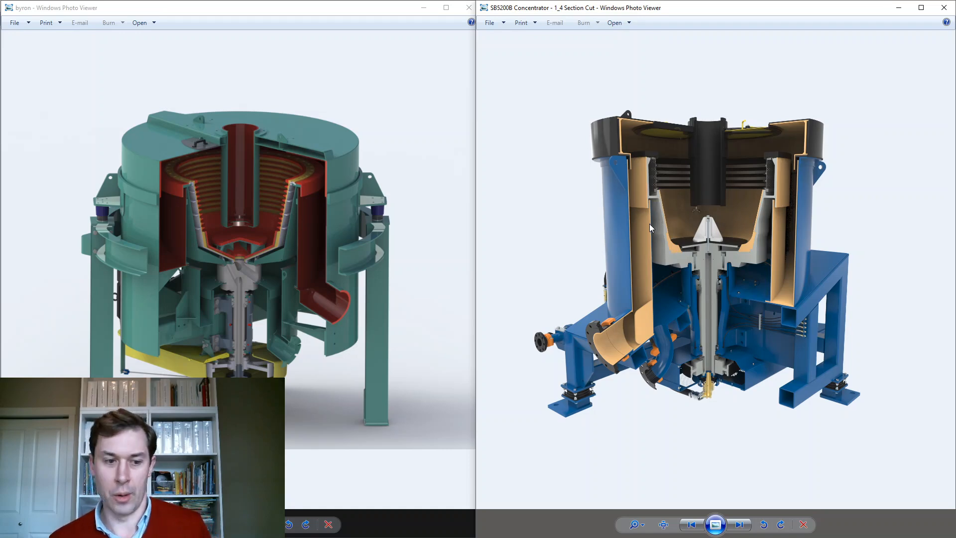
mouse_move(652, 224)
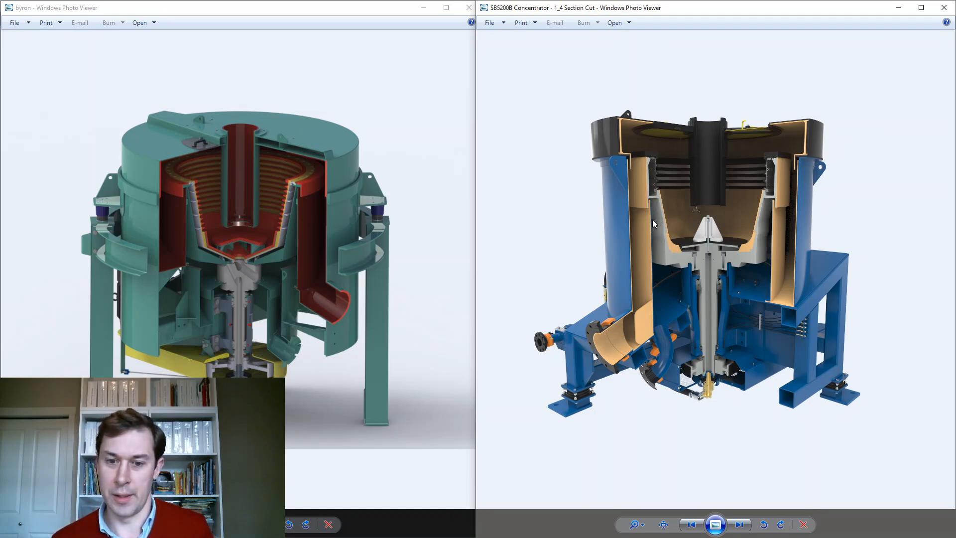
mouse_move(896, 169)
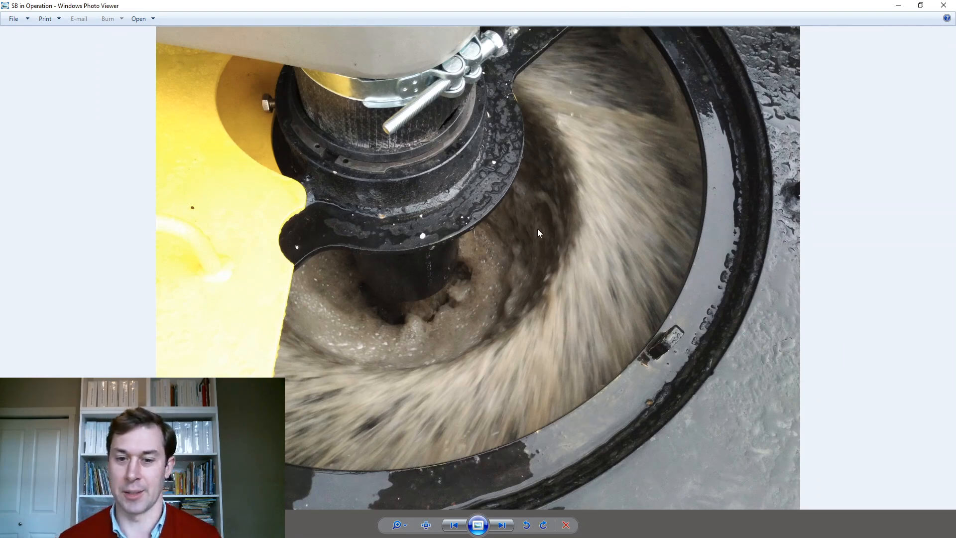
mouse_move(555, 163)
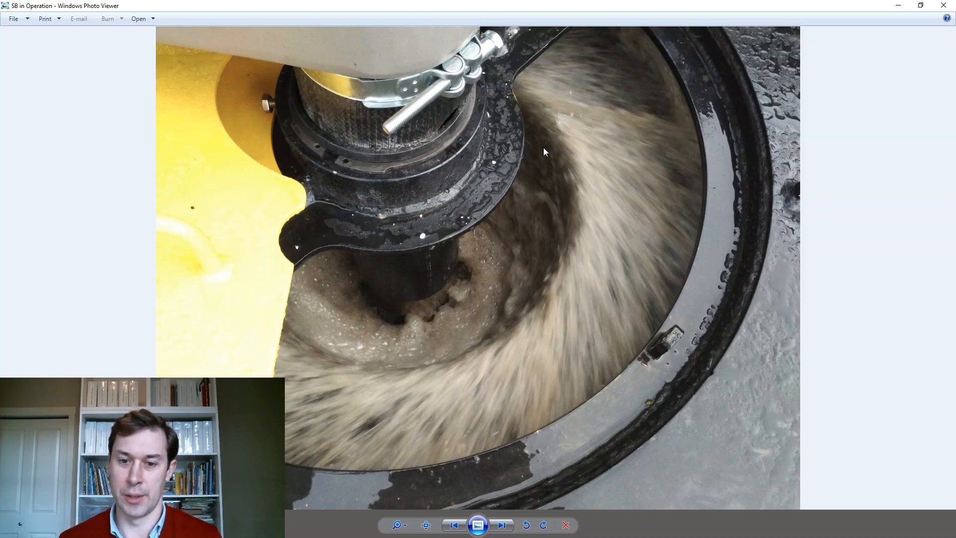
mouse_move(505, 228)
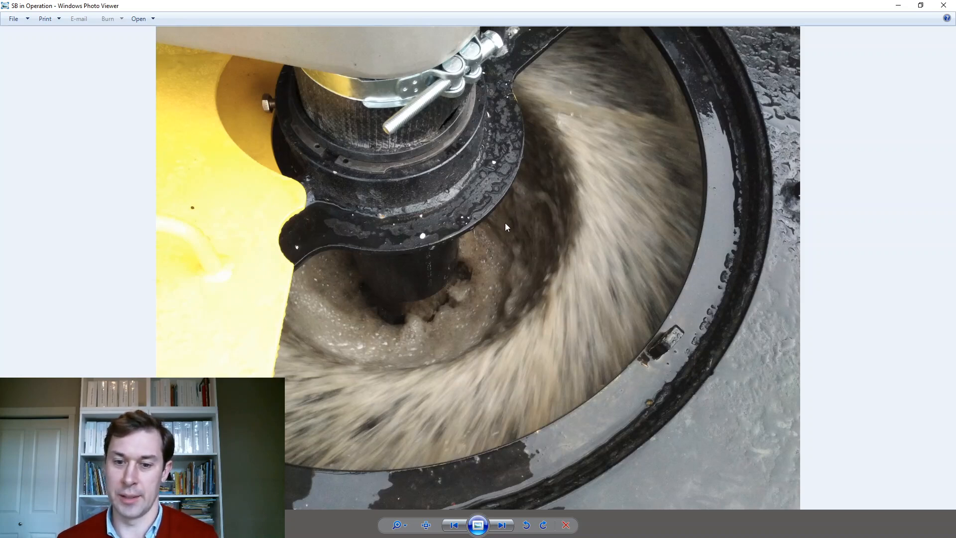
mouse_move(546, 138)
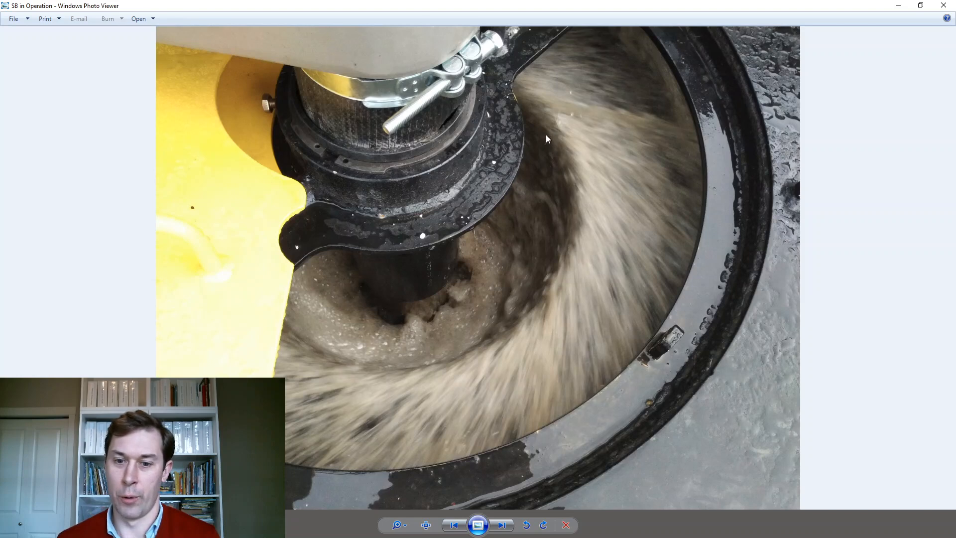
mouse_move(513, 236)
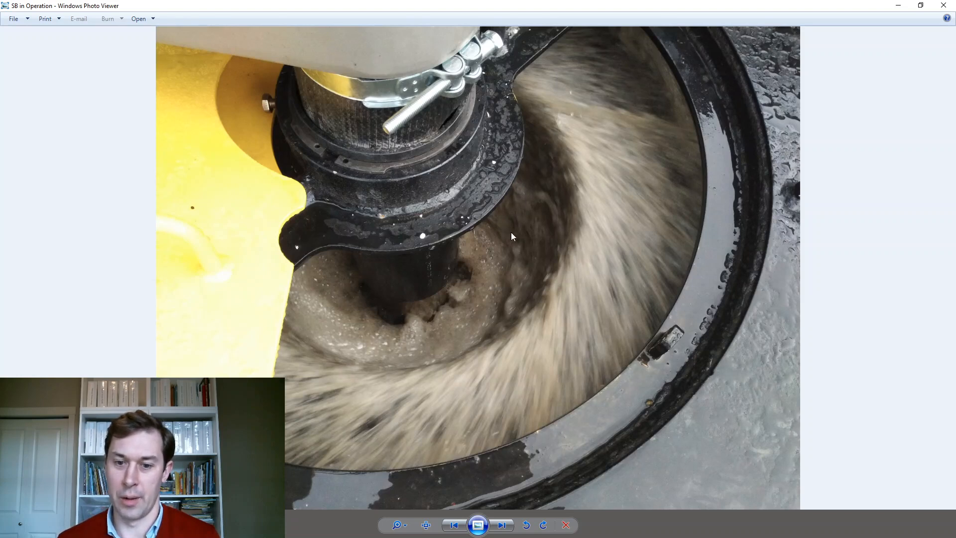
mouse_move(640, 134)
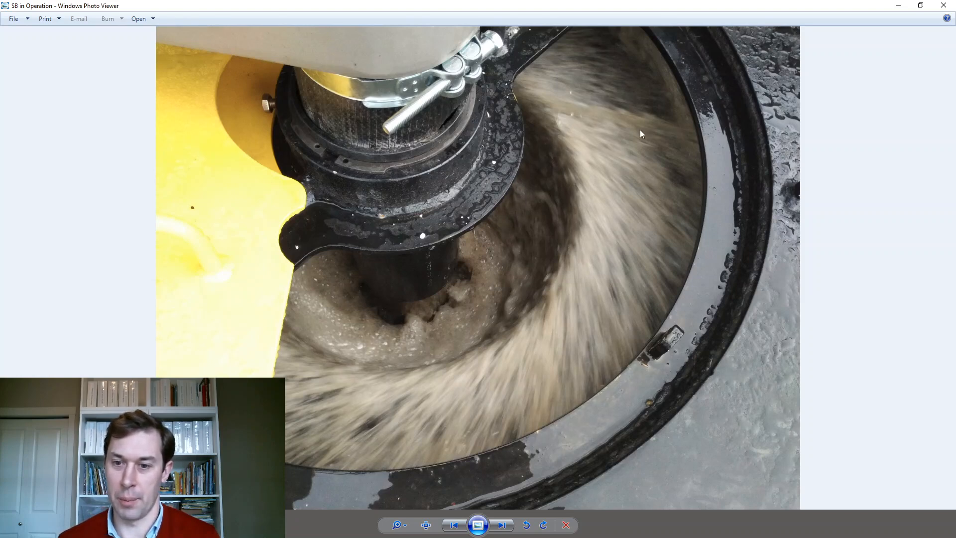
mouse_move(555, 166)
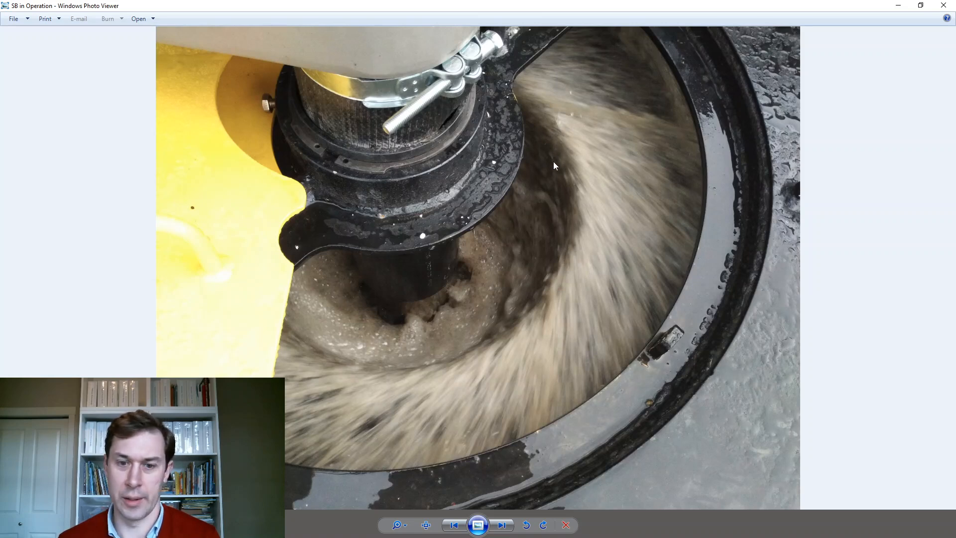
mouse_move(547, 155)
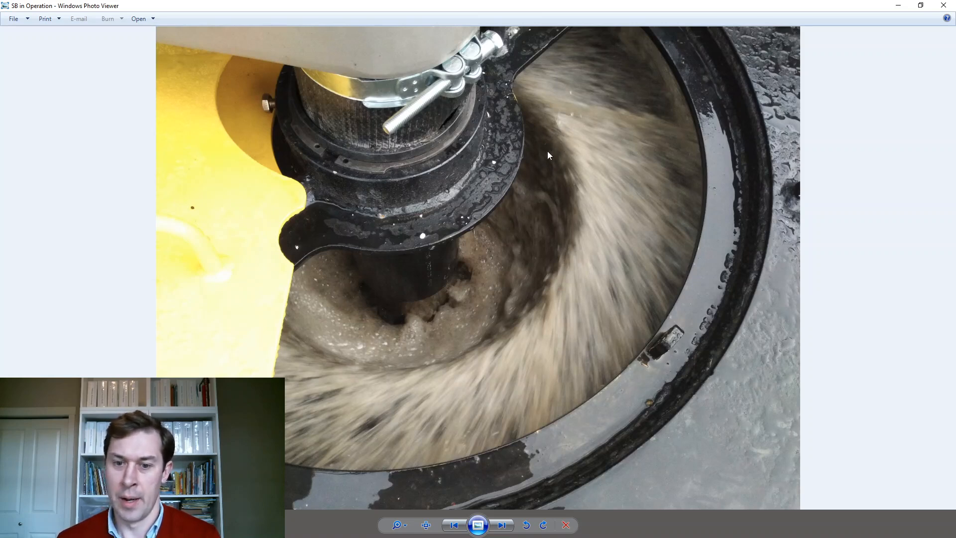
mouse_move(537, 163)
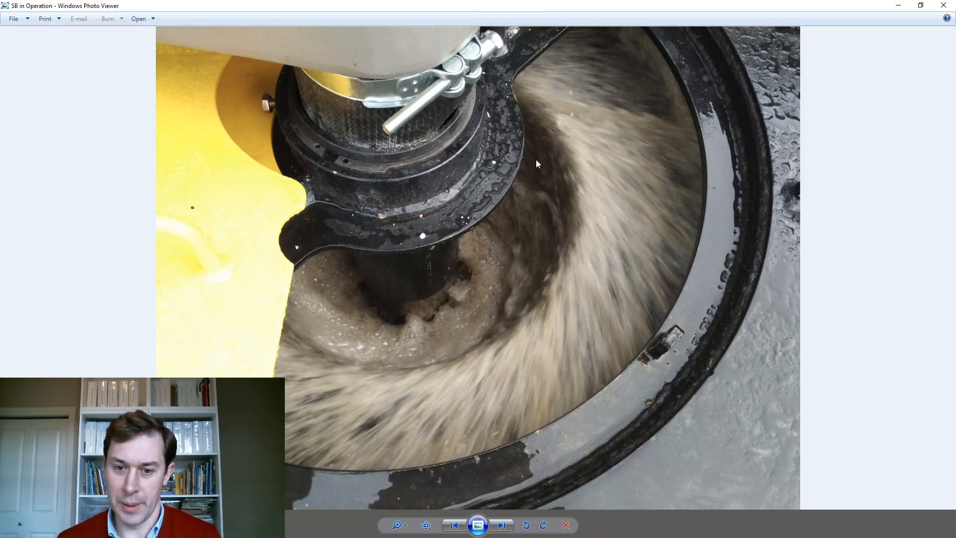
mouse_move(554, 144)
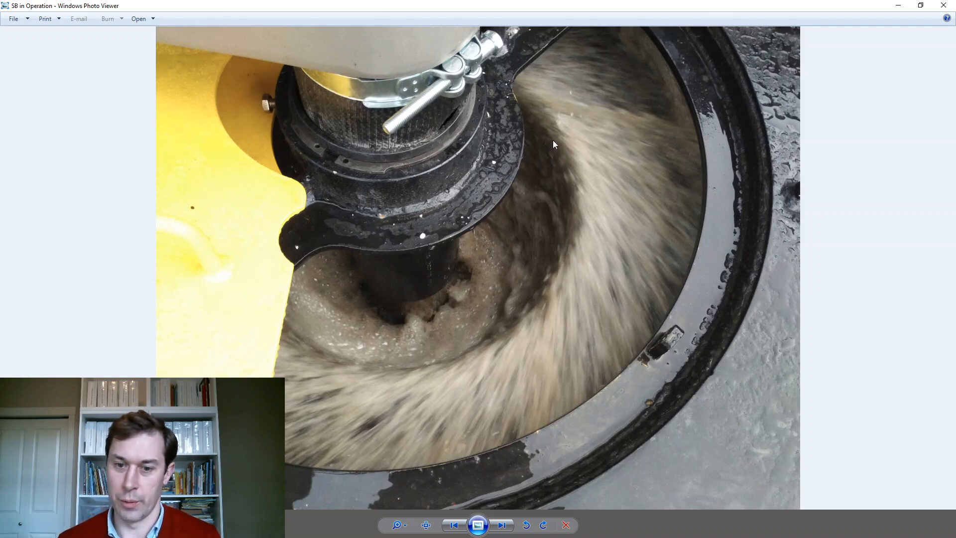
mouse_move(547, 142)
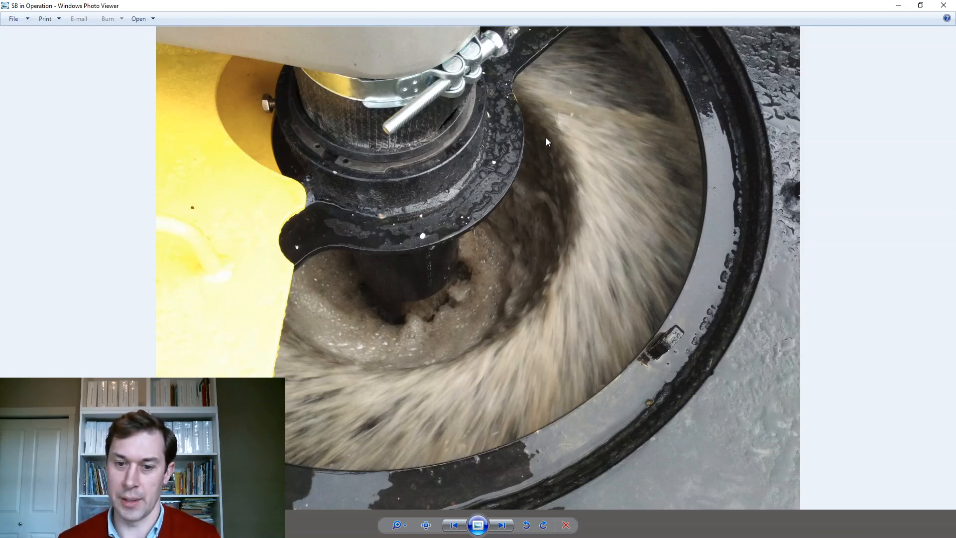
mouse_move(521, 209)
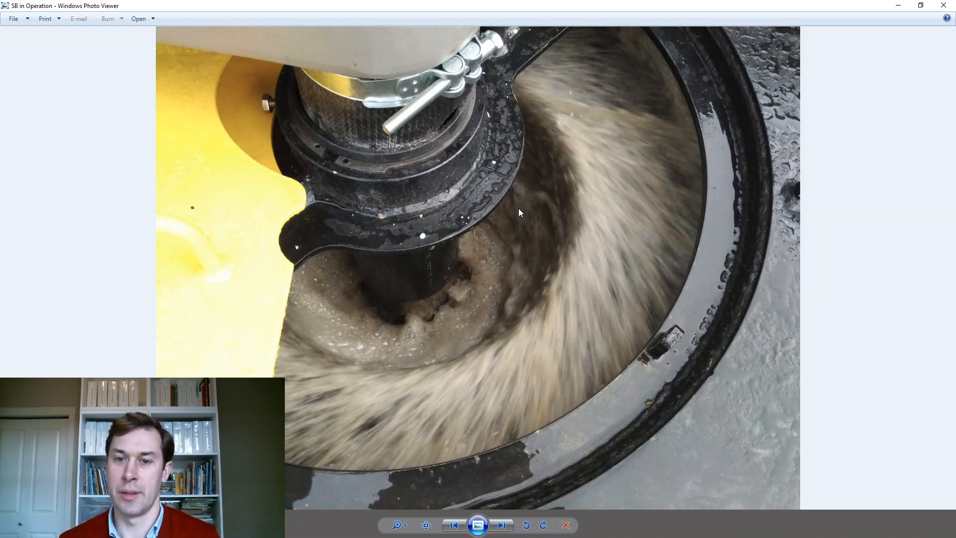
mouse_move(560, 132)
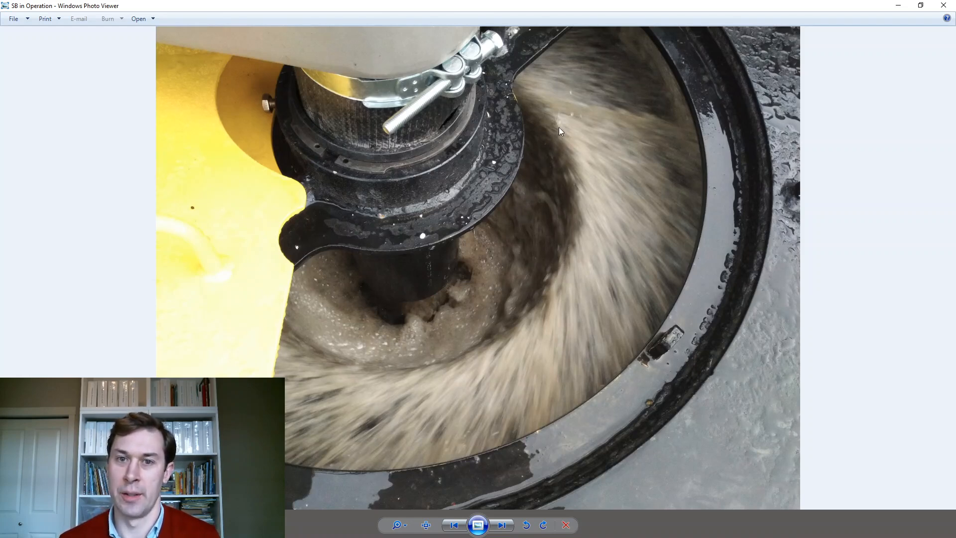
mouse_move(517, 201)
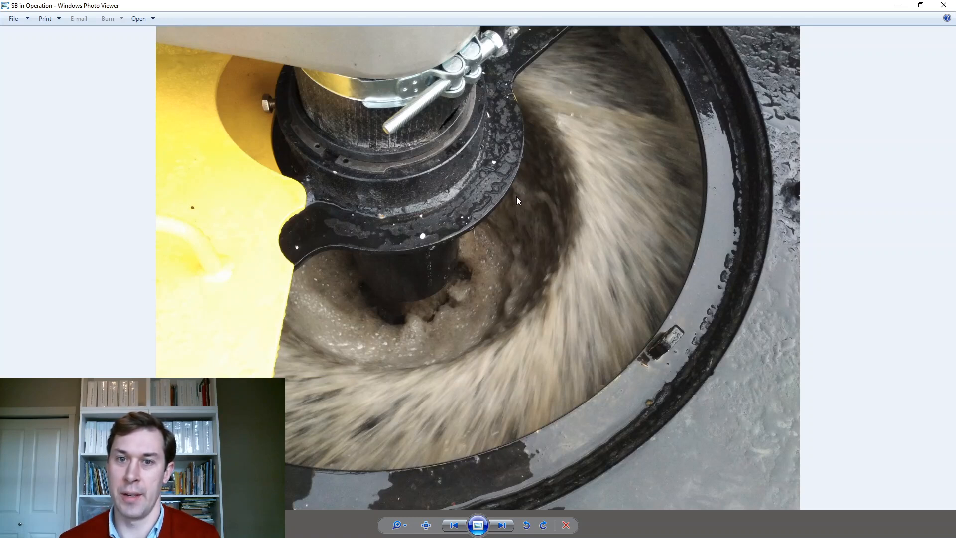
mouse_move(540, 152)
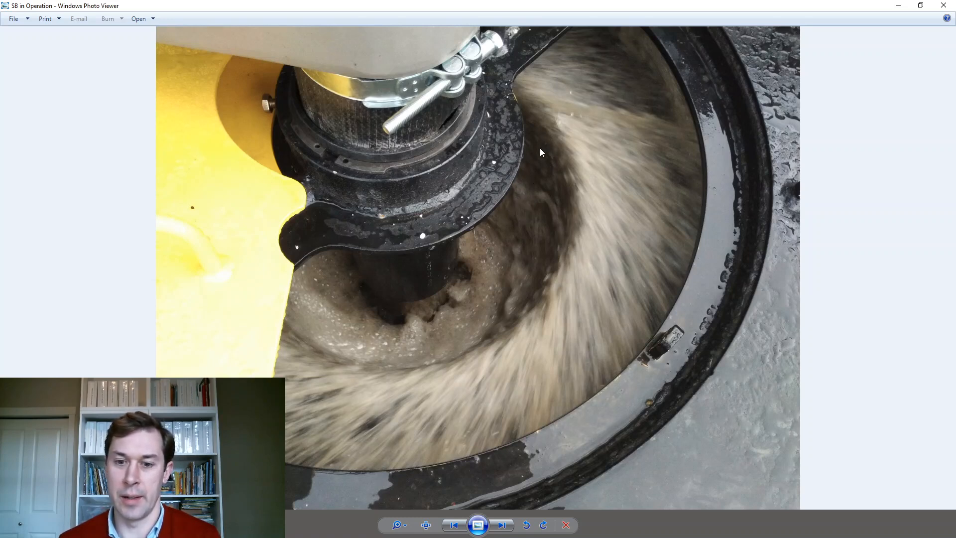
mouse_move(551, 141)
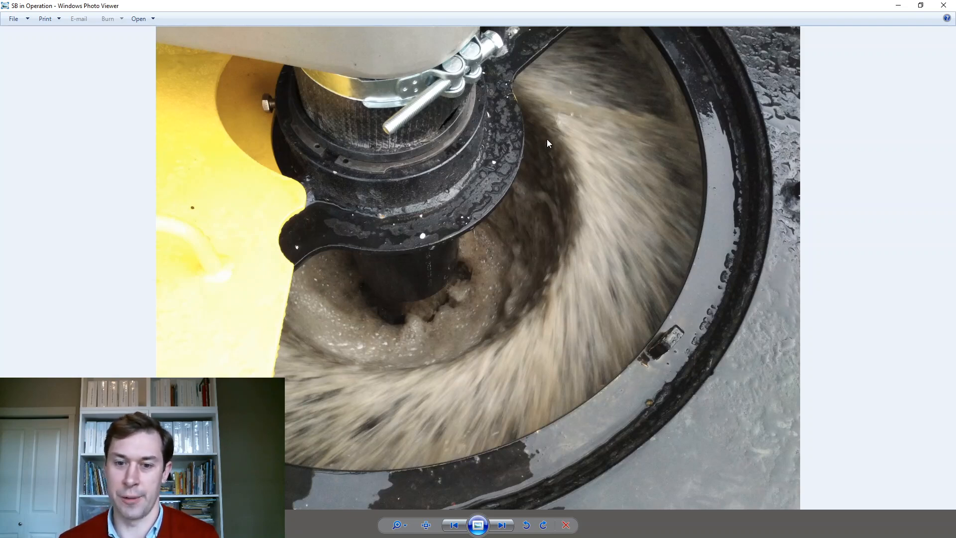
mouse_move(522, 207)
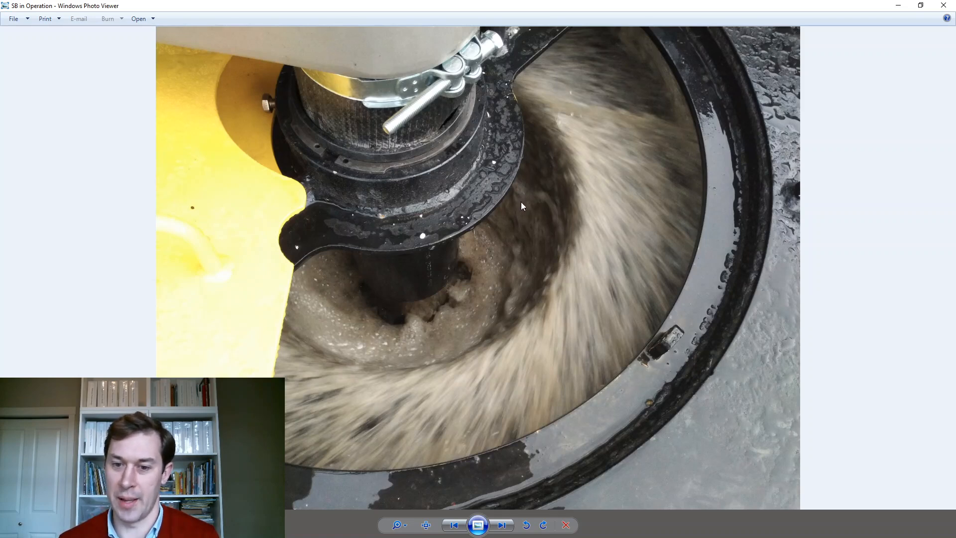
mouse_move(544, 136)
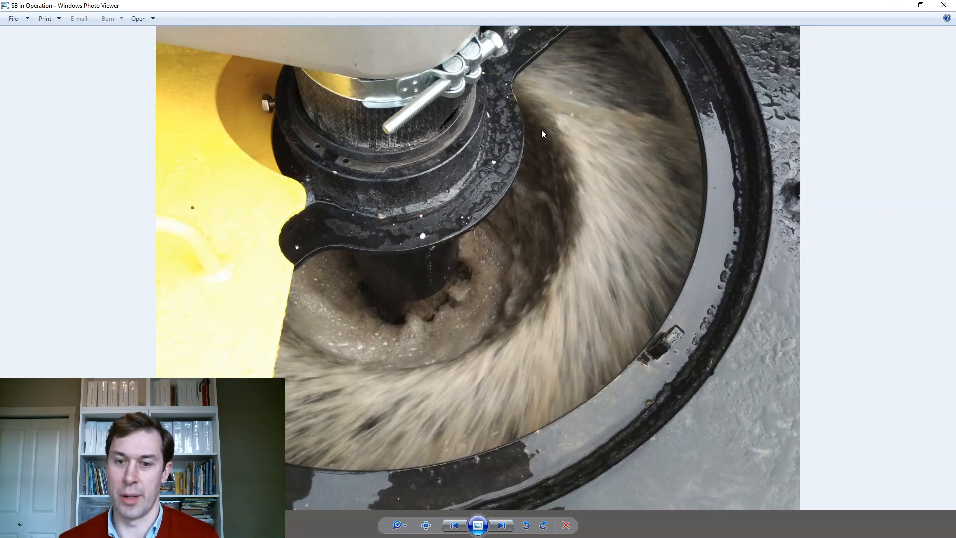
mouse_move(536, 159)
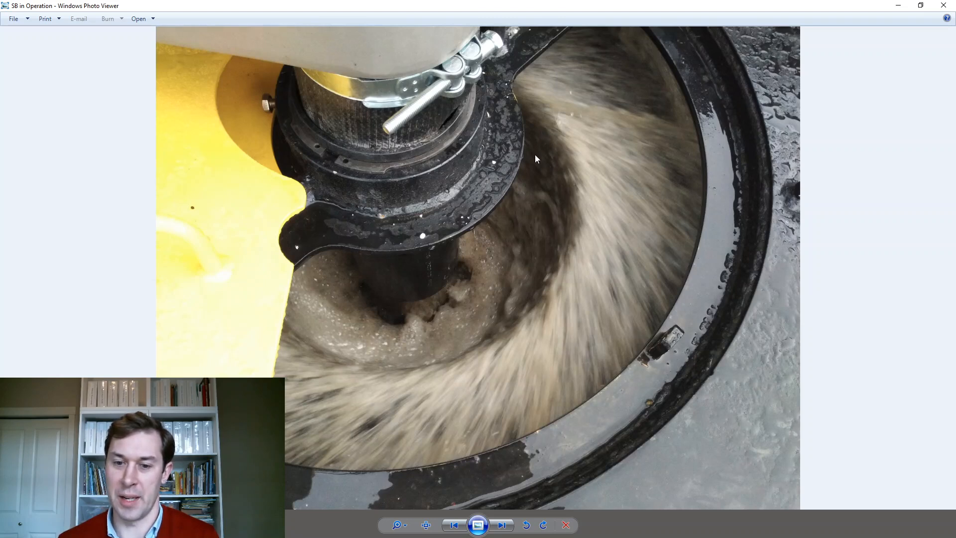
mouse_move(525, 206)
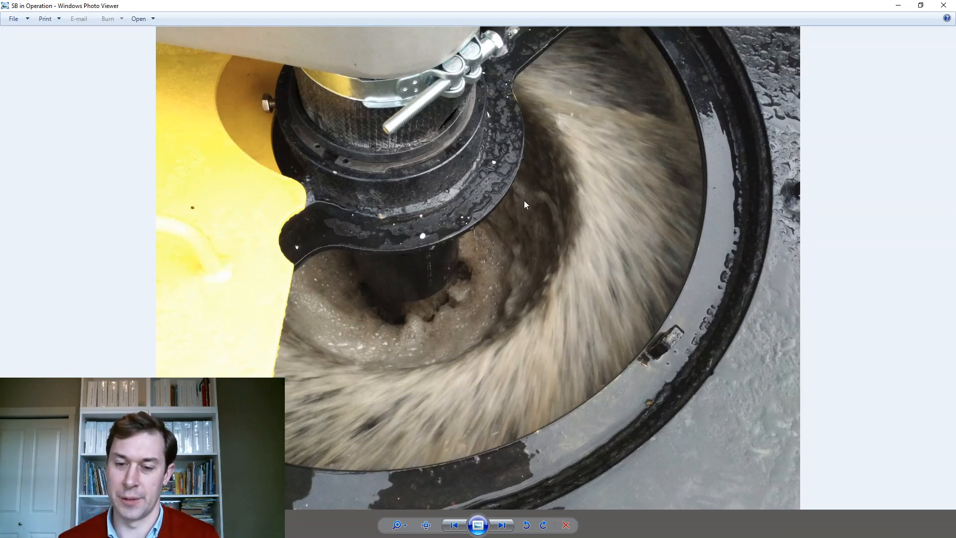
mouse_move(538, 148)
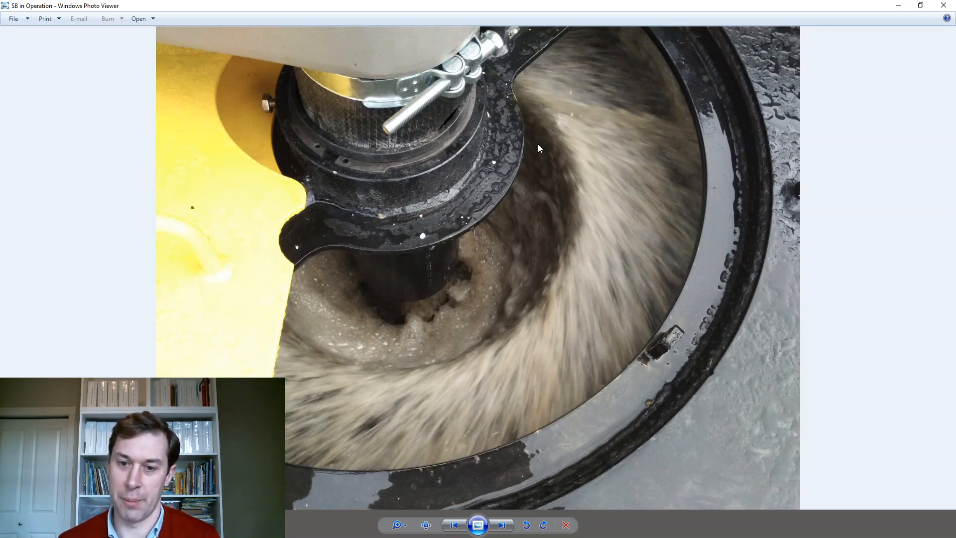
mouse_move(510, 229)
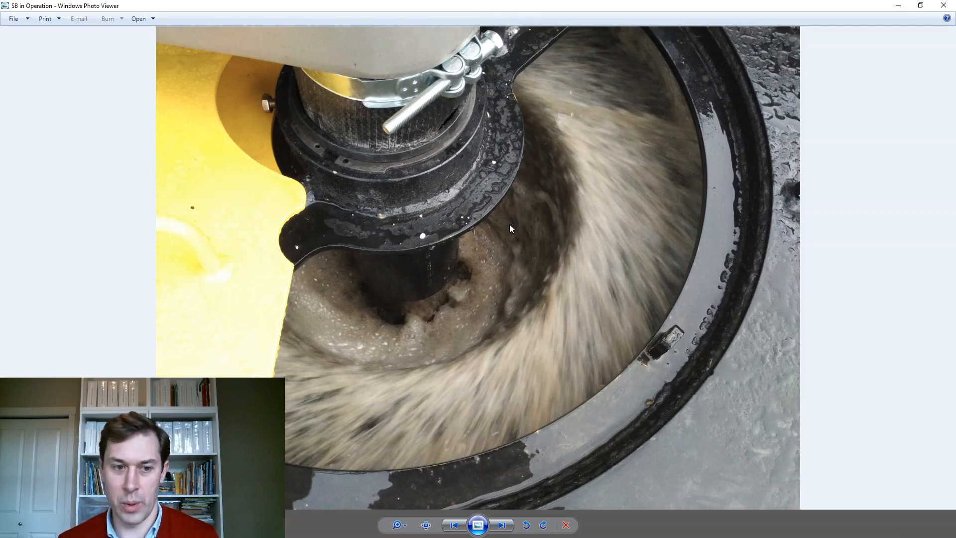
mouse_move(848, 222)
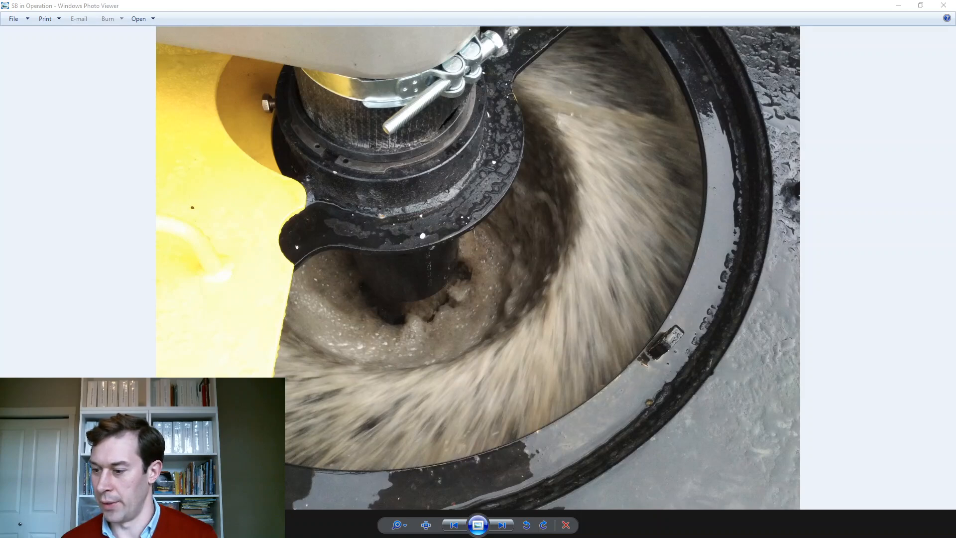
Advance to the next image to show the Knelson bowl outline diagram.
click(502, 524)
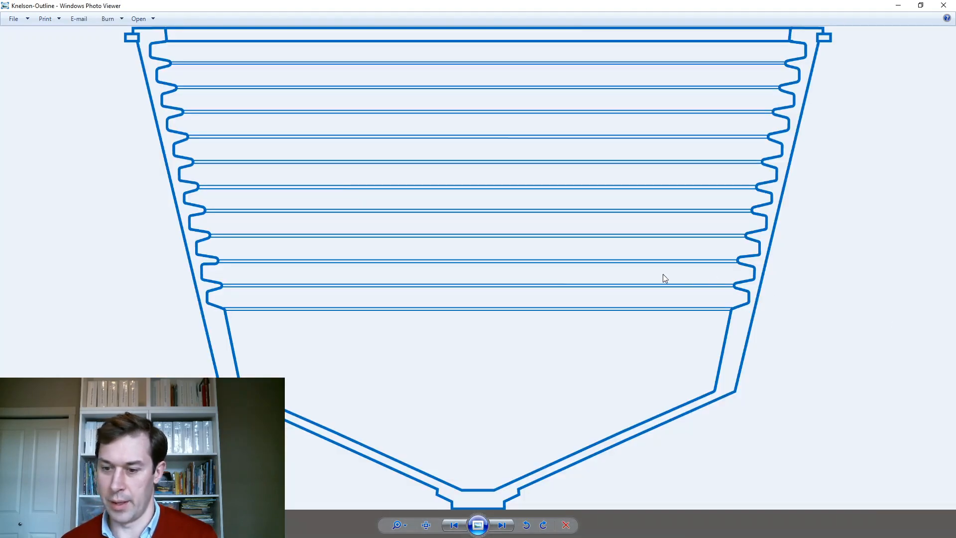
mouse_move(807, 306)
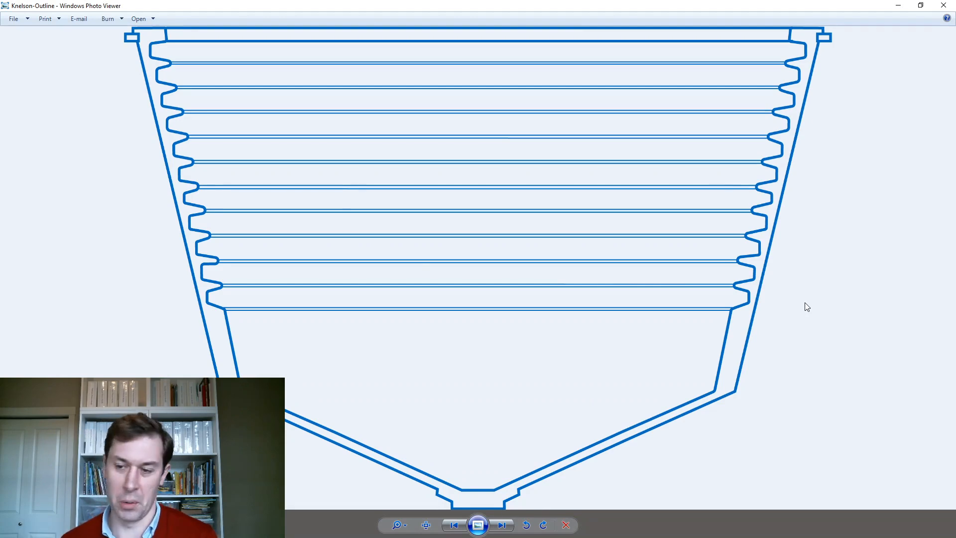
mouse_move(706, 334)
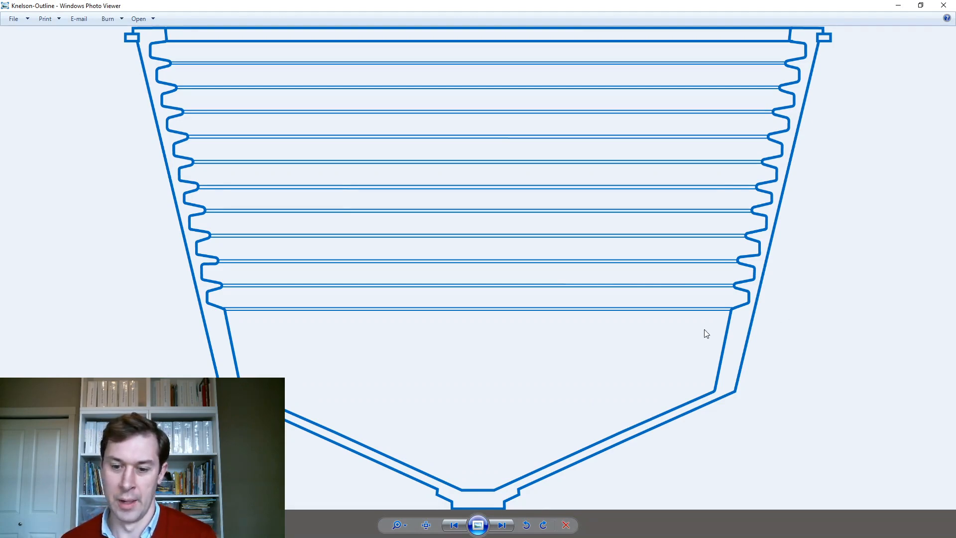
mouse_move(703, 332)
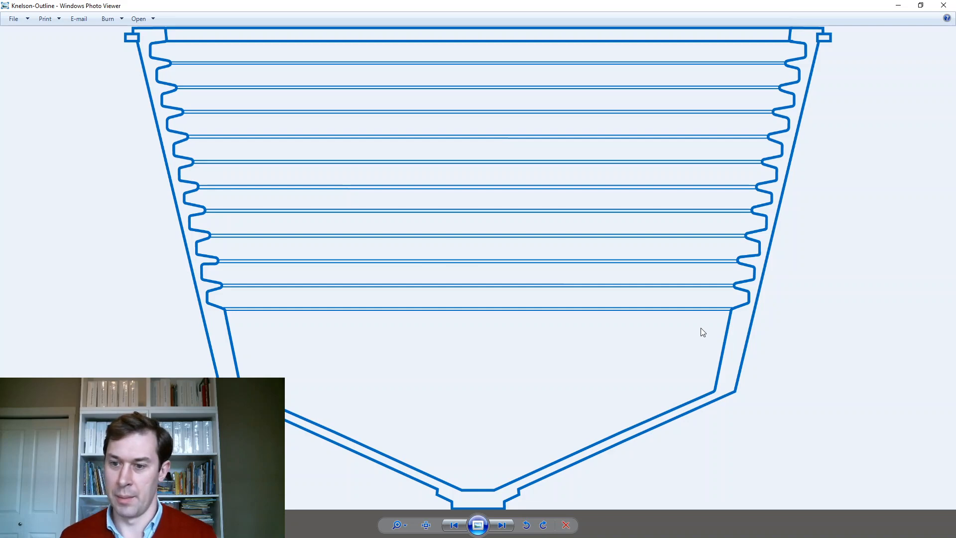
mouse_move(477, 525)
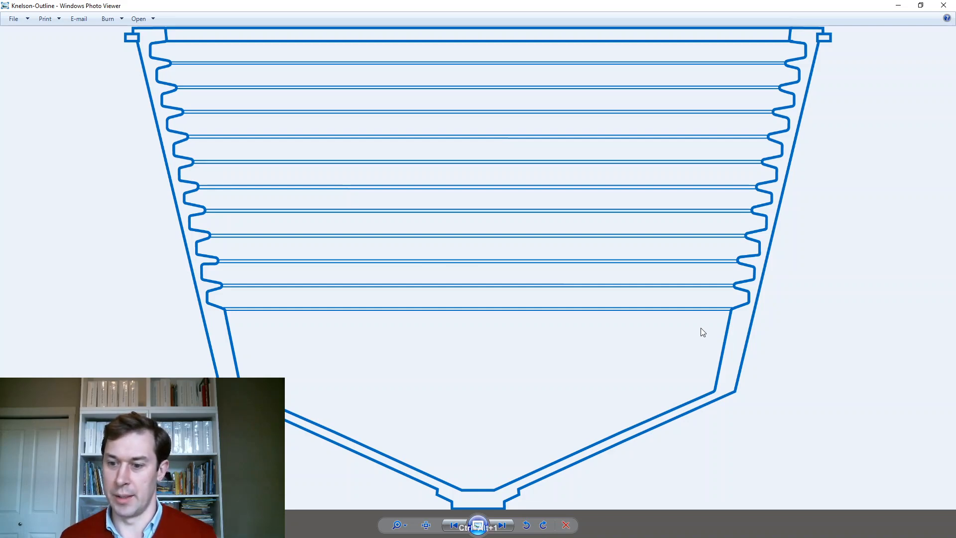
mouse_move(865, 300)
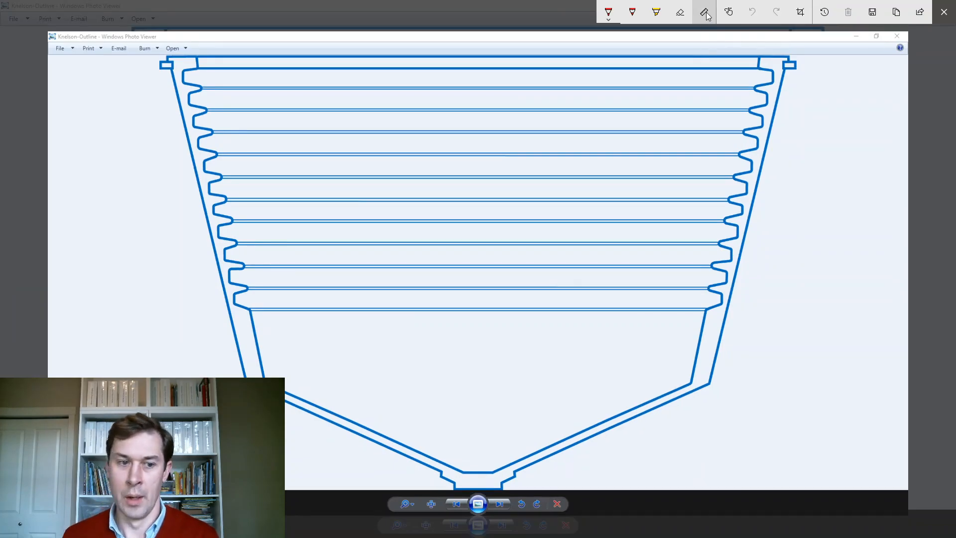
mouse_move(706, 12)
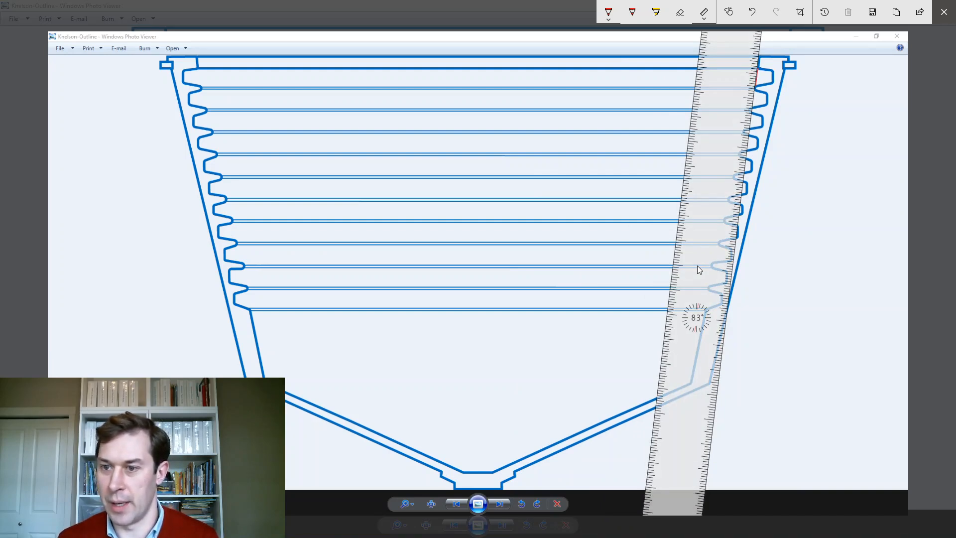
mouse_move(693, 249)
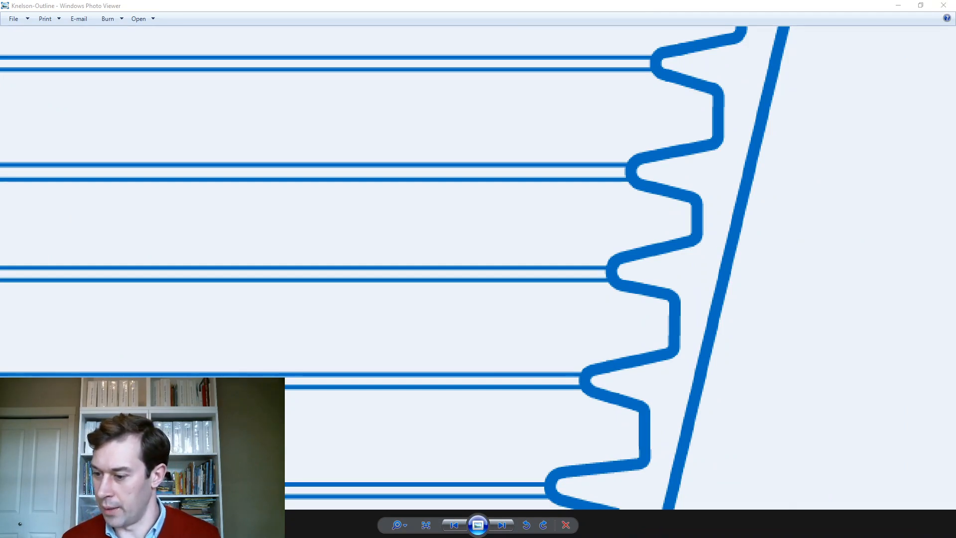
Advance to the next image to show the Falcon bowl outline diagram.
click(502, 525)
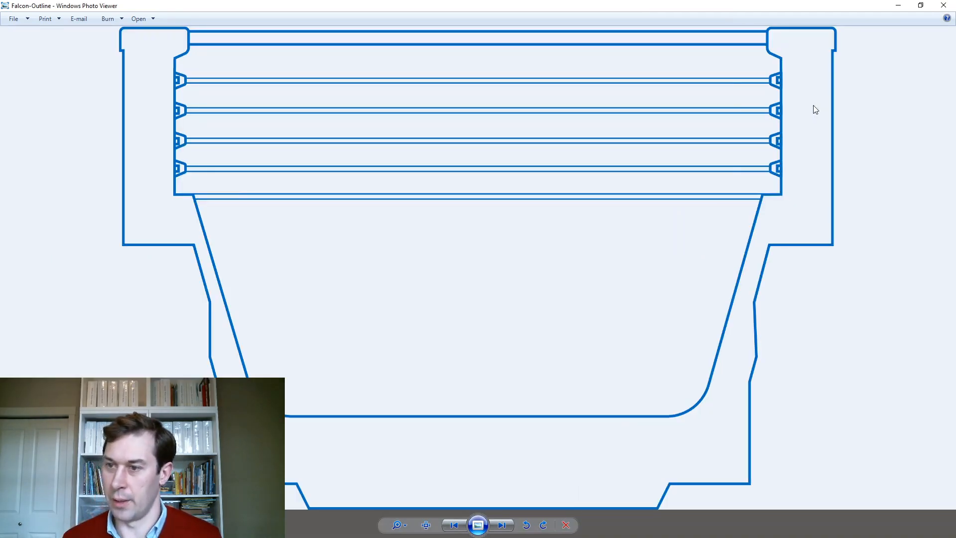
mouse_move(805, 195)
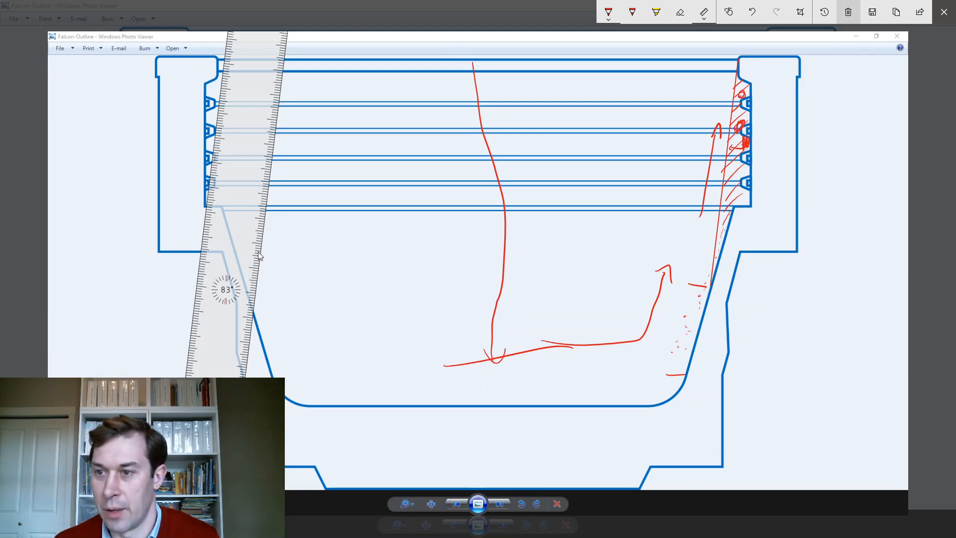
Undo the last red ink stroke on the Falcon outline sketch.
click(752, 11)
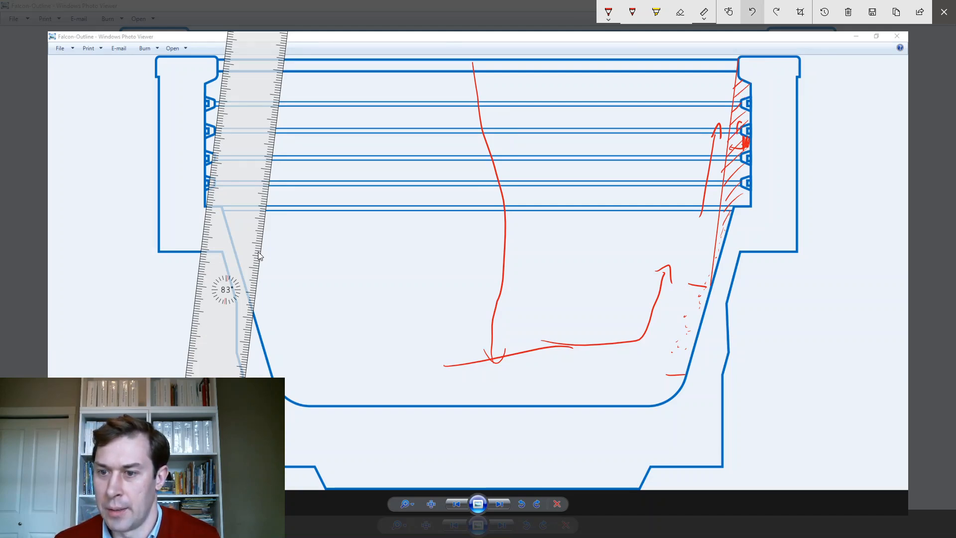